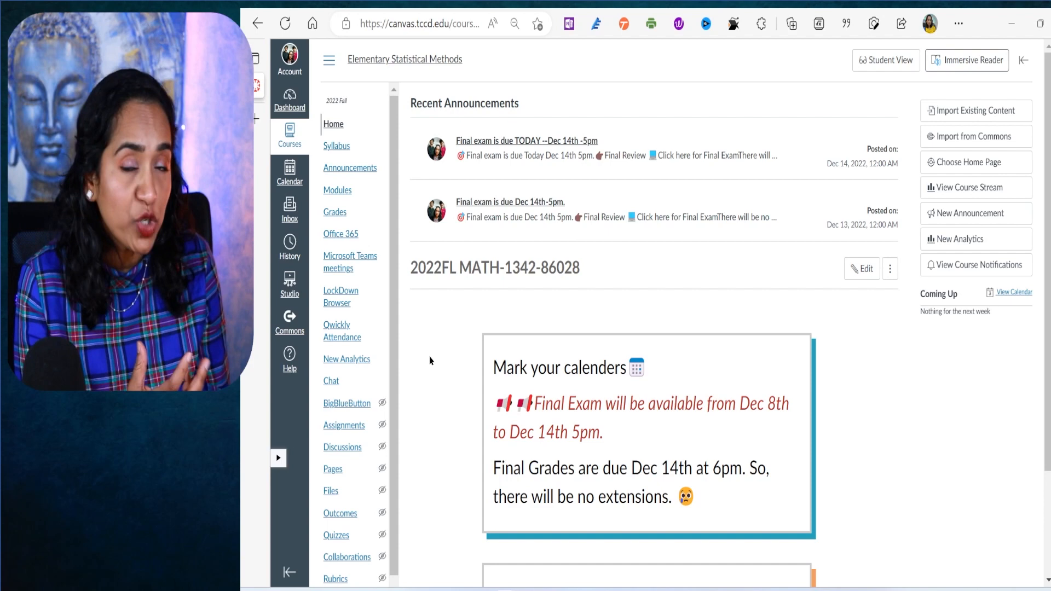
- Open Settings for the Fall 2022 Elementary Statistical Methods course from the course navigation
scroll("down", 3)
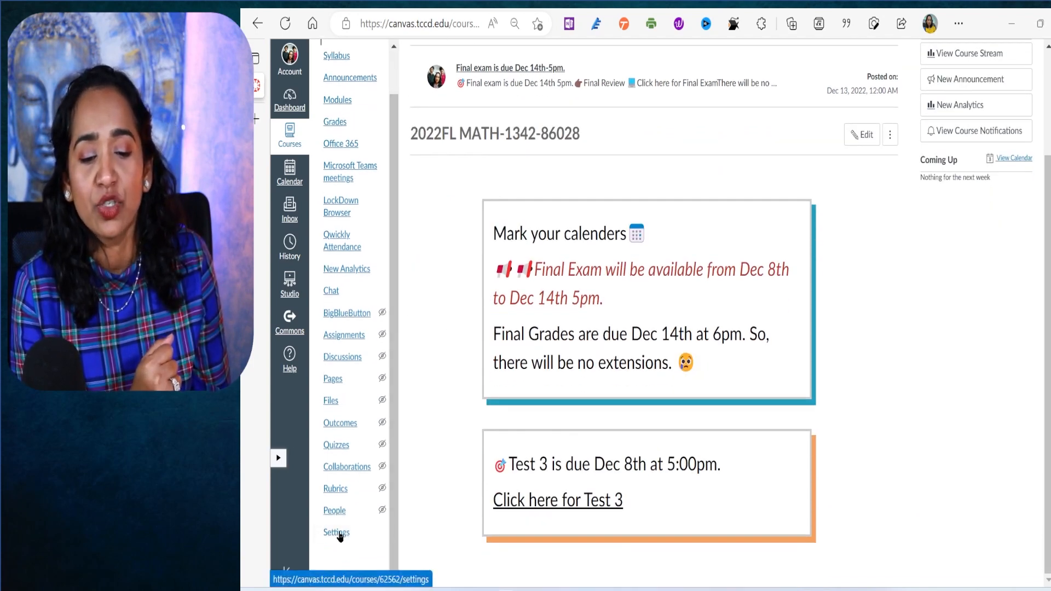
left_click(337, 532)
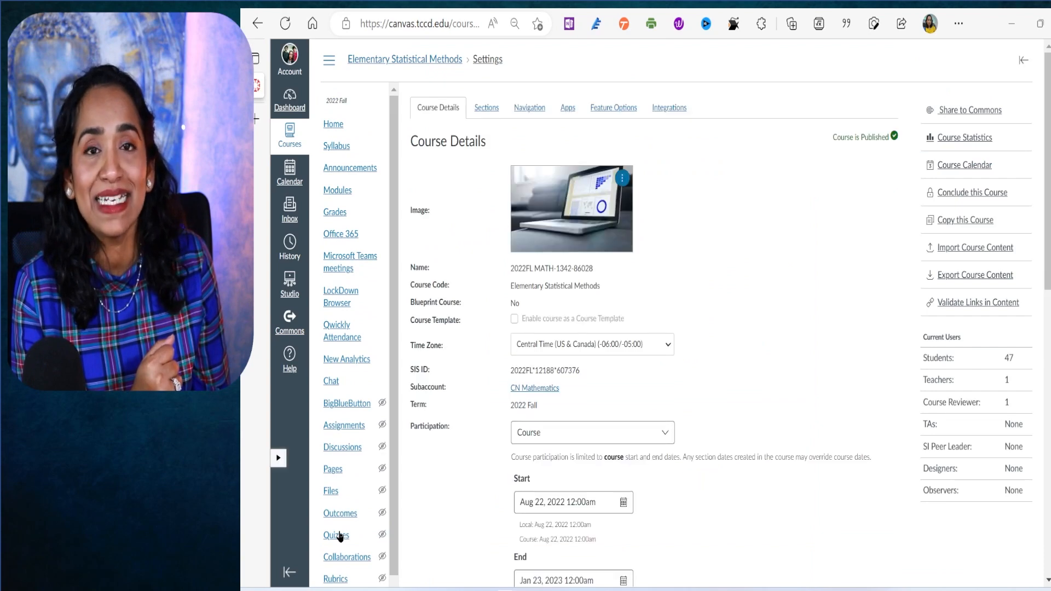
mouse_move(965, 220)
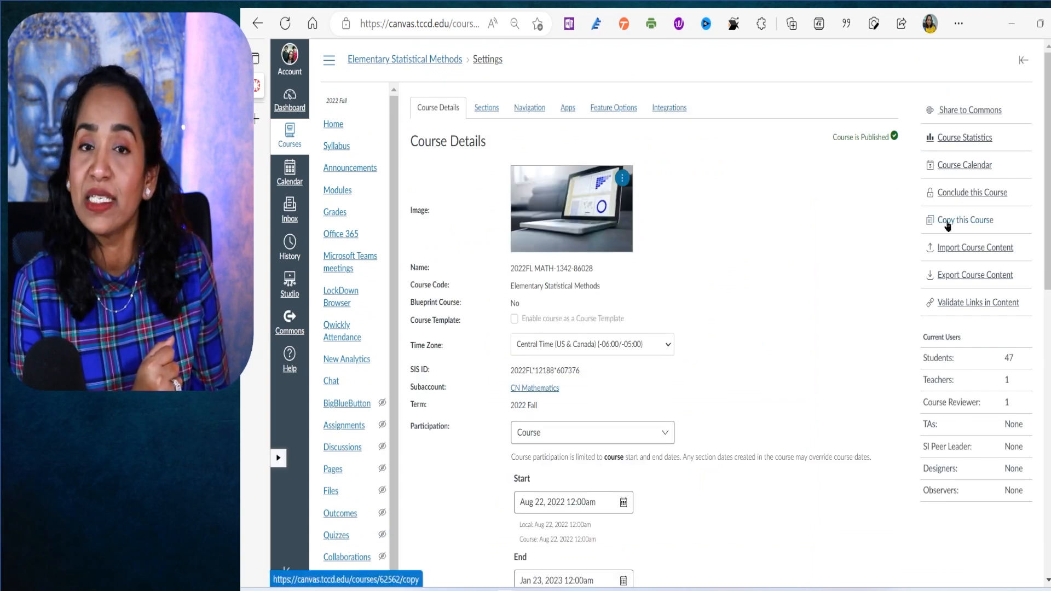
left_click(964, 220)
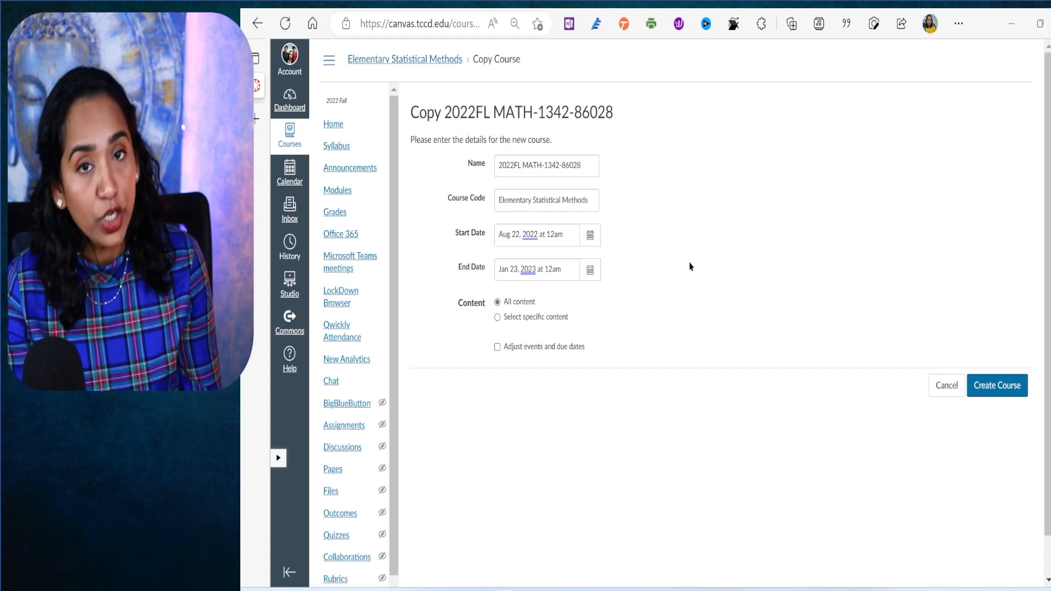
mouse_move(695, 266)
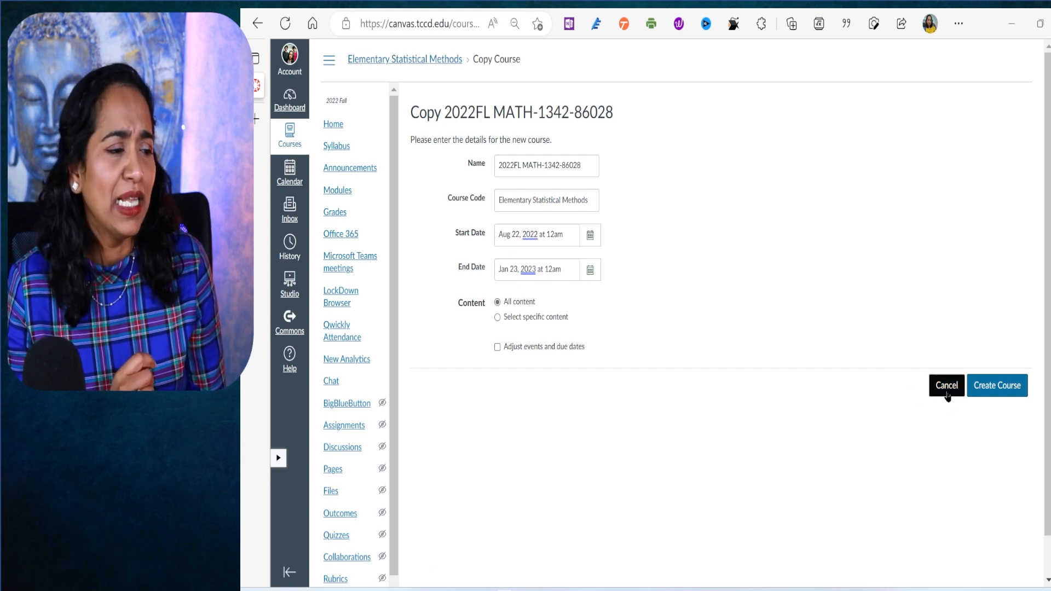
left_click(945, 385)
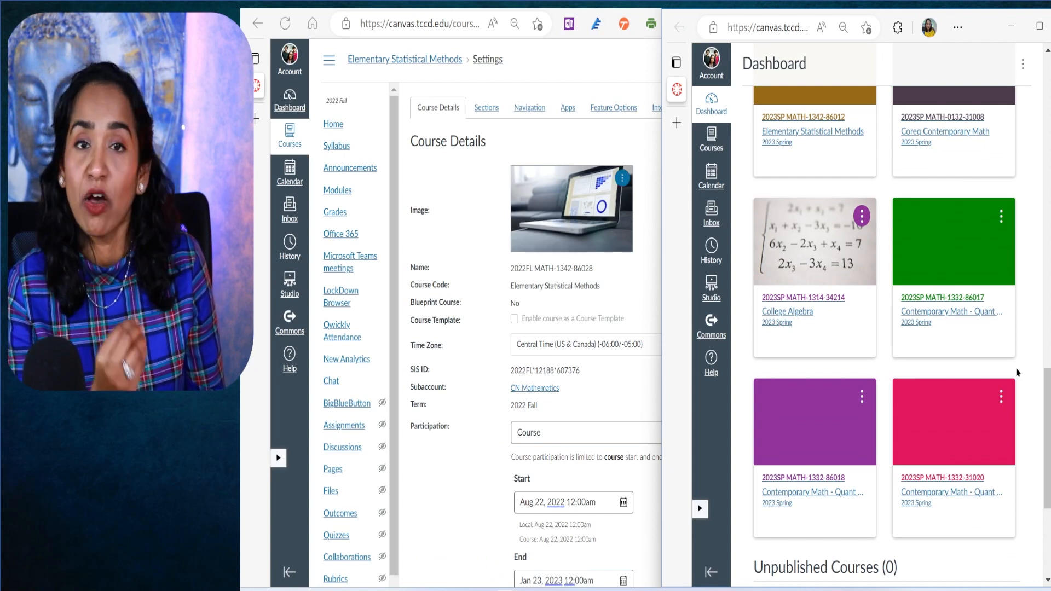
- Find and open the 2023SP MATH-1342-86012 course card on the Dashboard
scroll("down", 3)
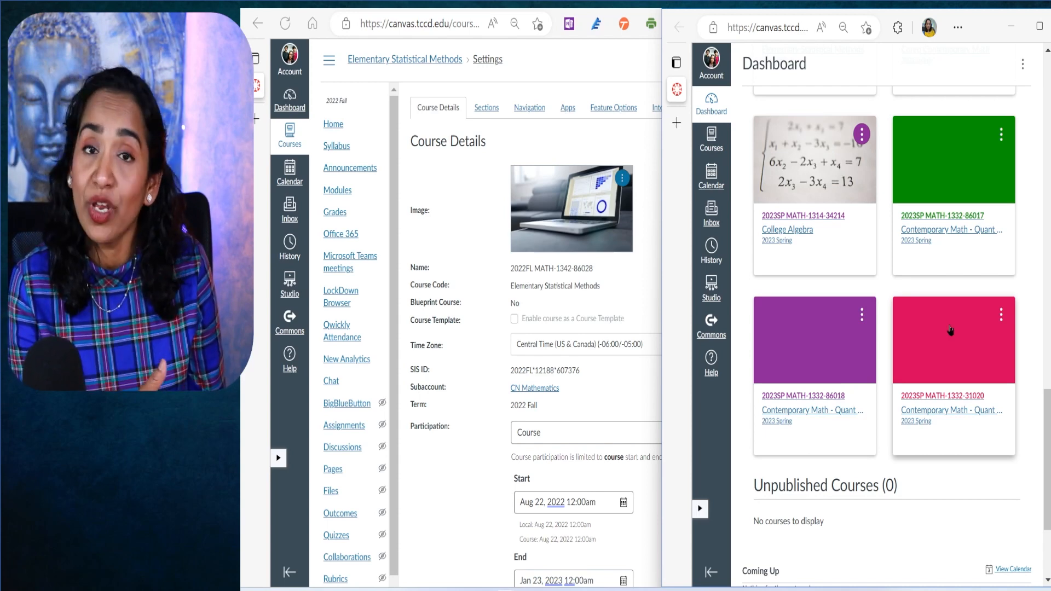
scroll("down", 3)
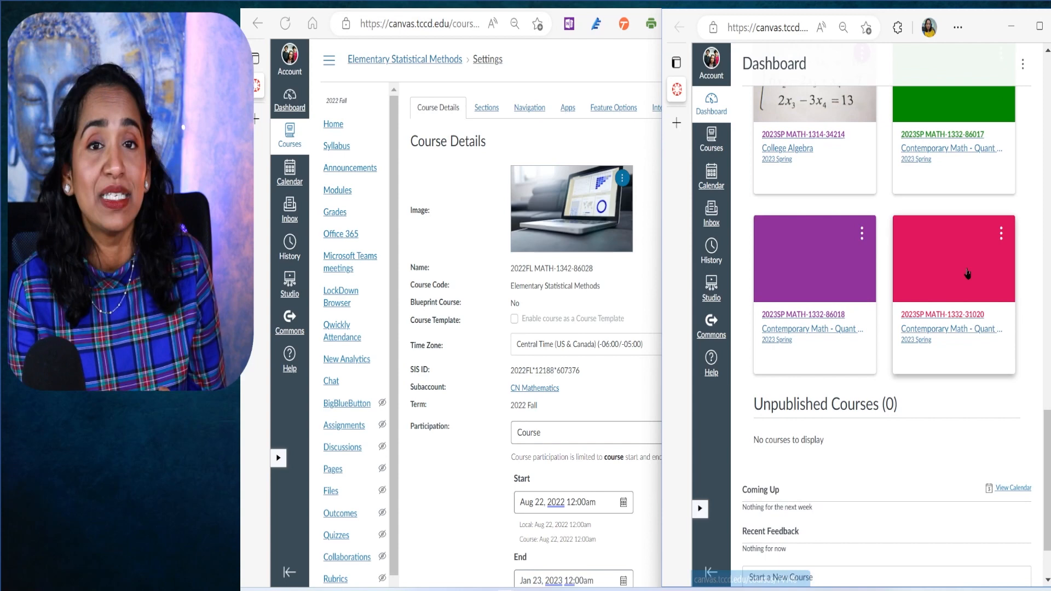
scroll("down", 3)
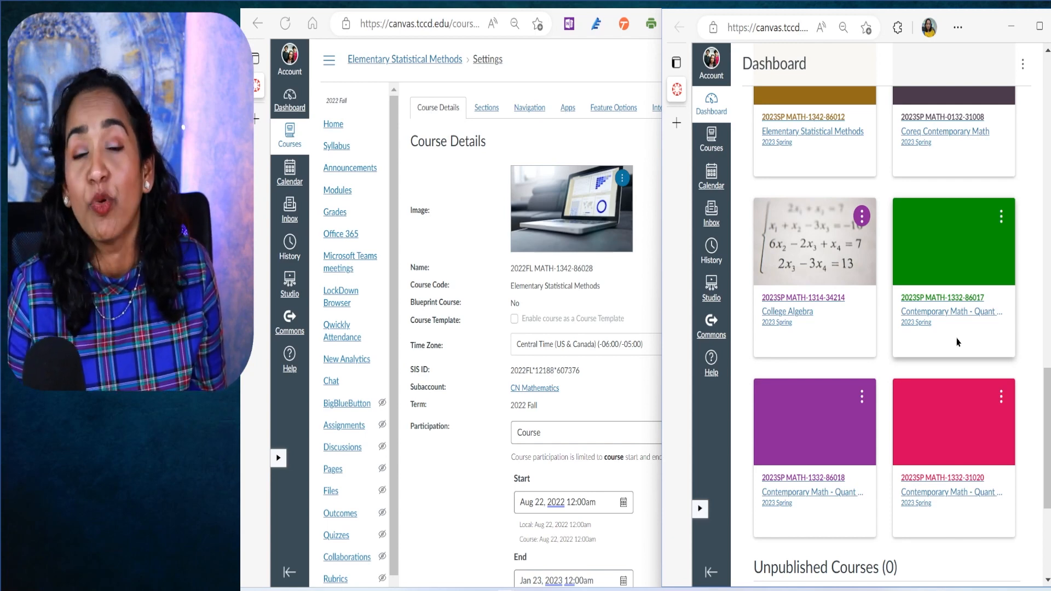
scroll("down", 3)
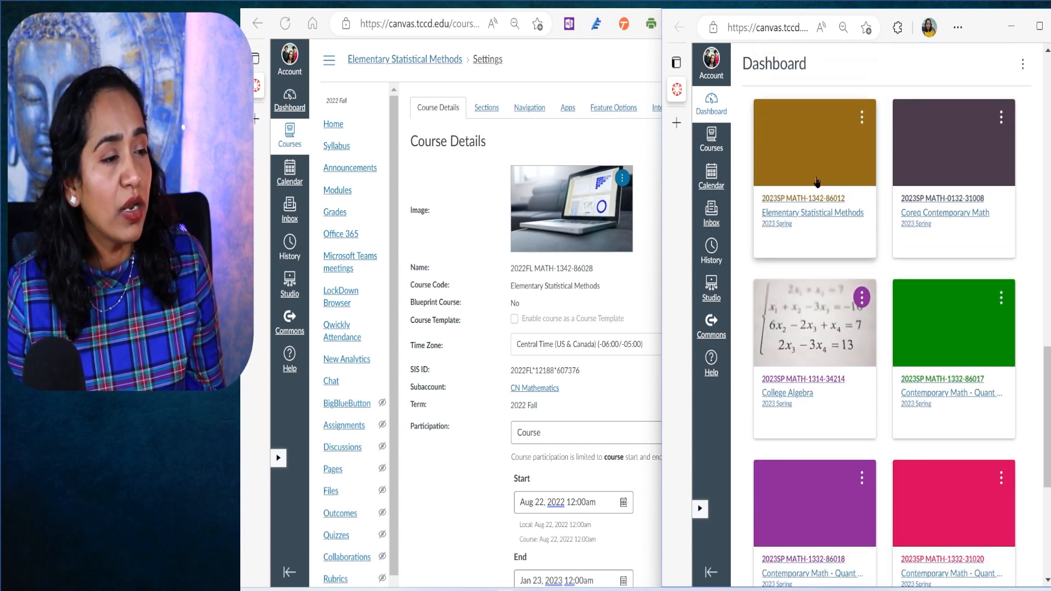
left_click(811, 213)
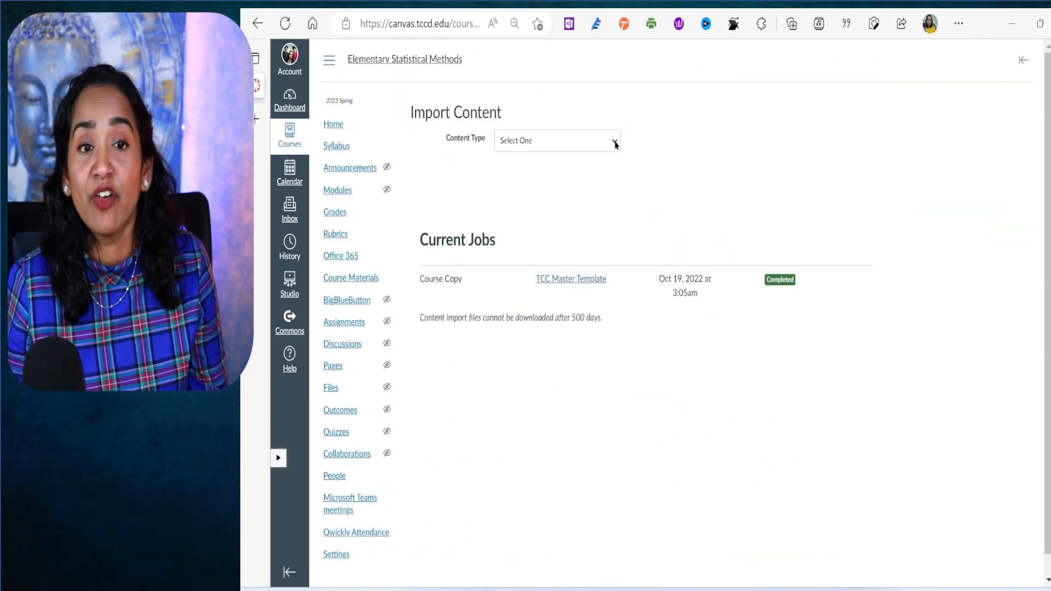
- Show the Content Type options on the Import Content page
left_click(556, 140)
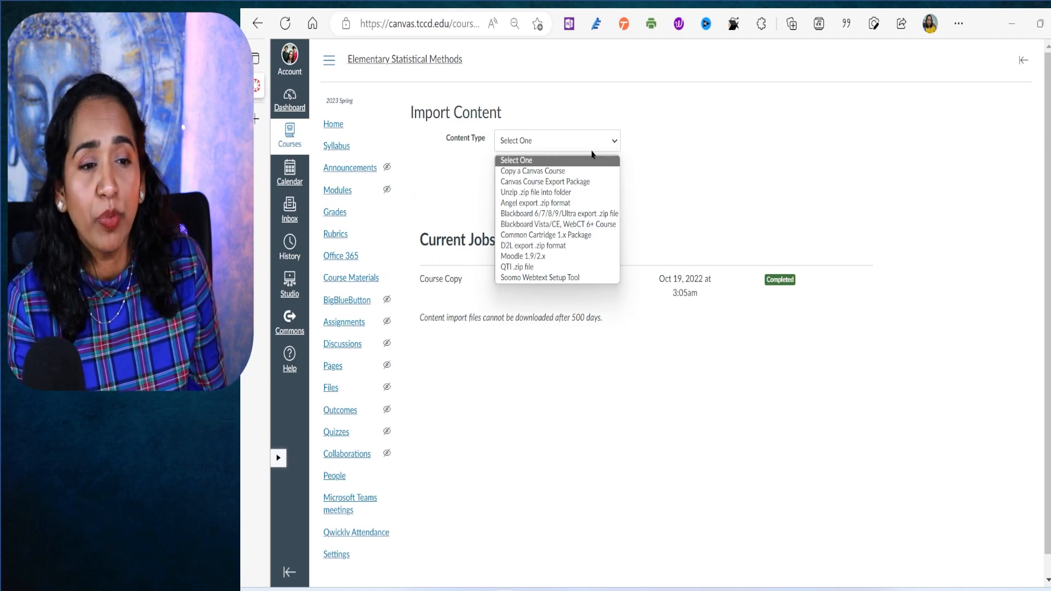
- Queue 'Copy a Canvas Course' from 2022FL MATH-1342-86028 with All content
left_click(532, 171)
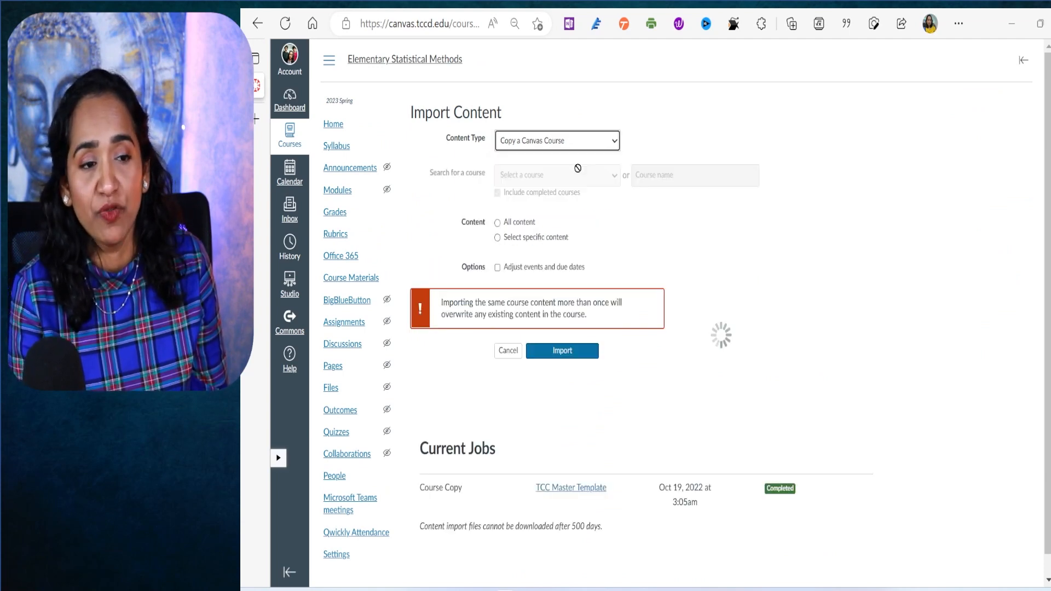
left_click(555, 175)
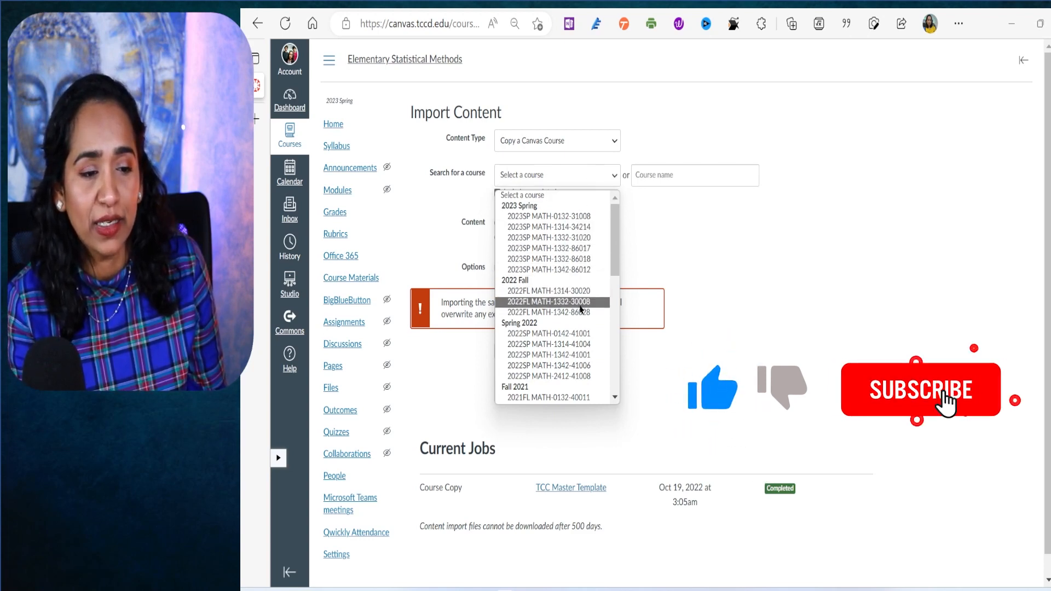
left_click(549, 313)
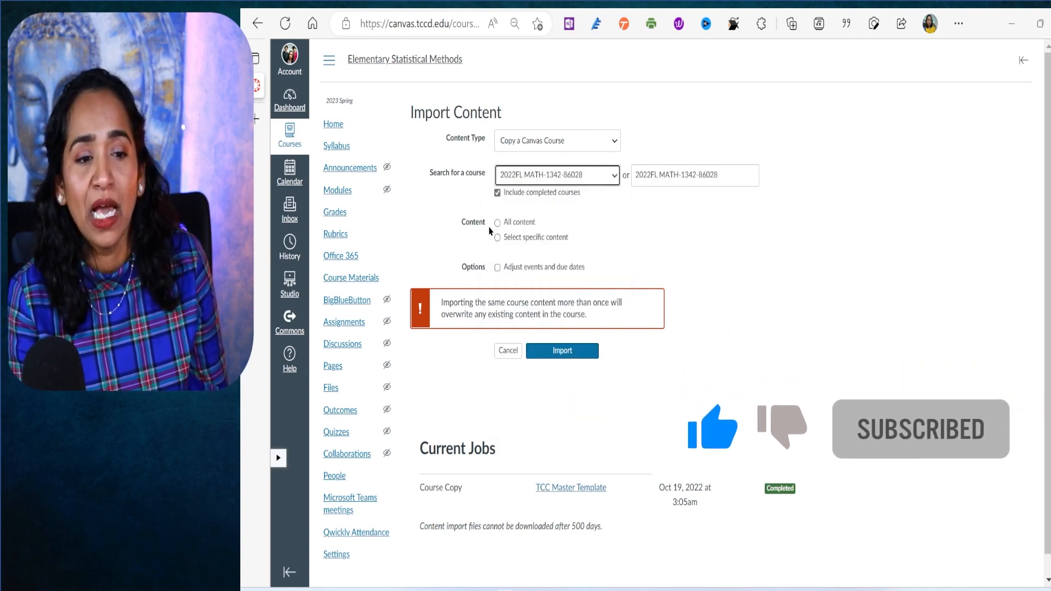
left_click(497, 222)
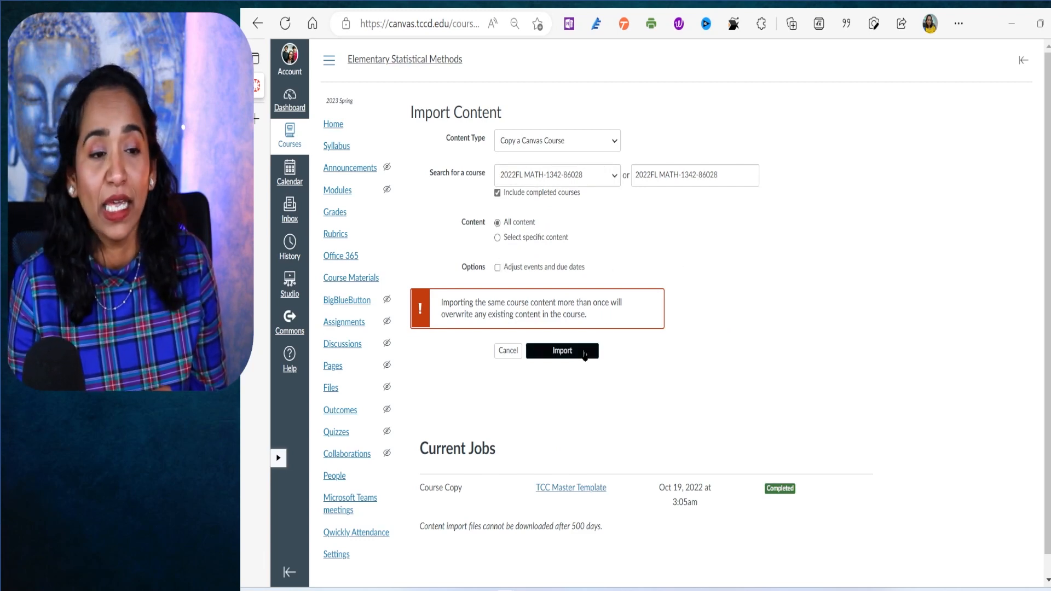
left_click(561, 350)
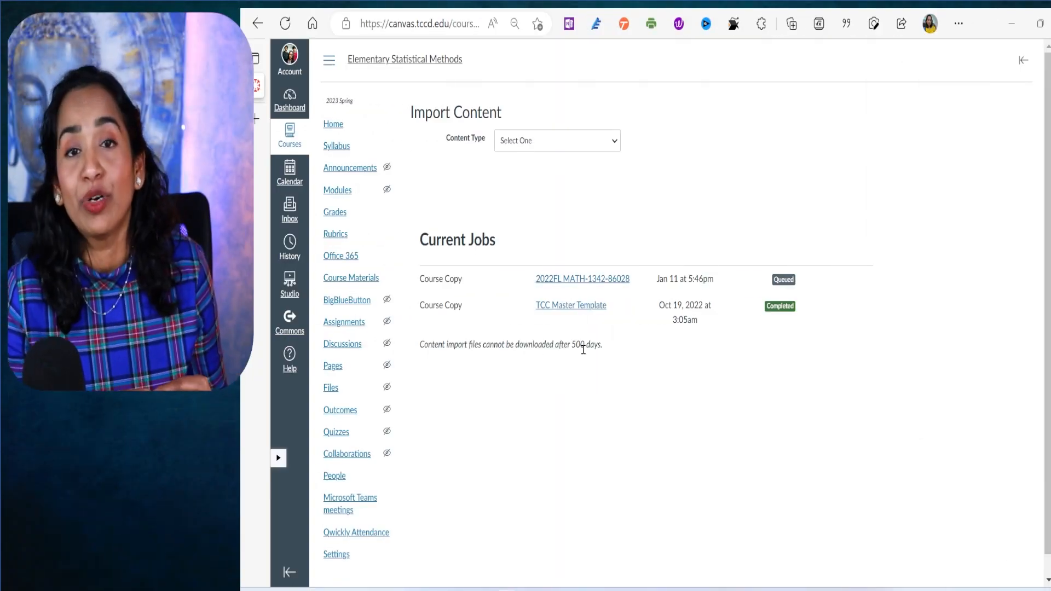